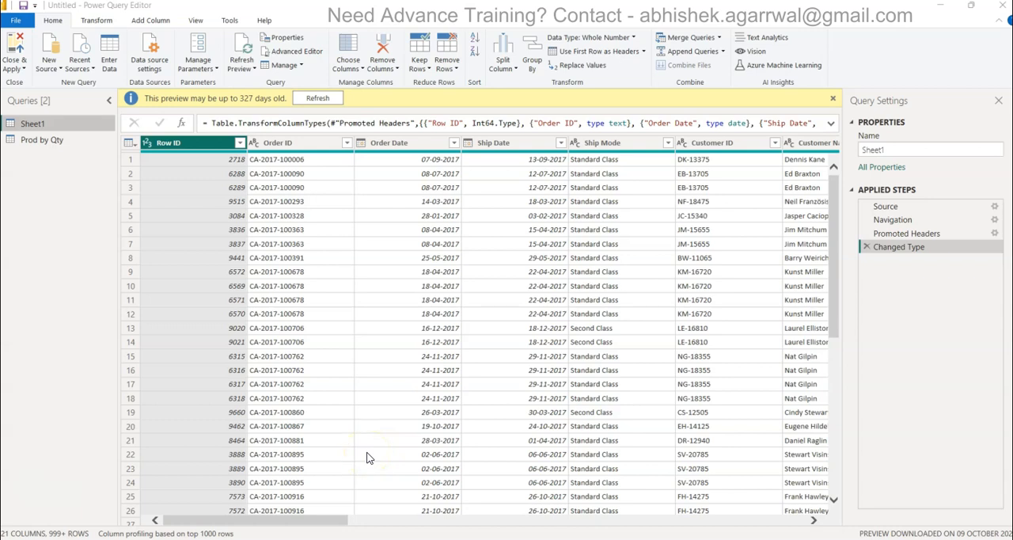
mouse_move(480, 180)
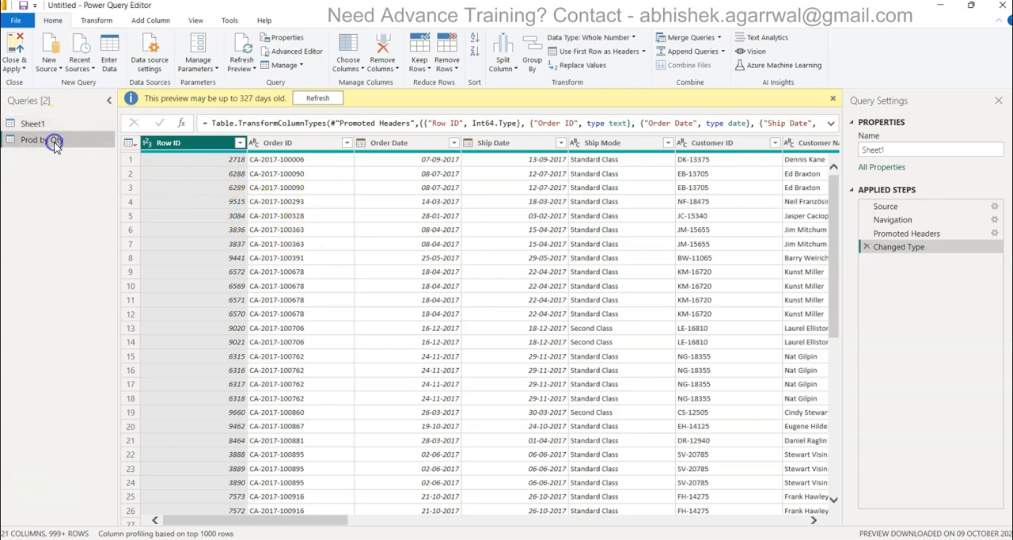
Step: Check the Prod by Qty query, return to Sheet1, then move to the Power BI Drive folder
click(41, 139)
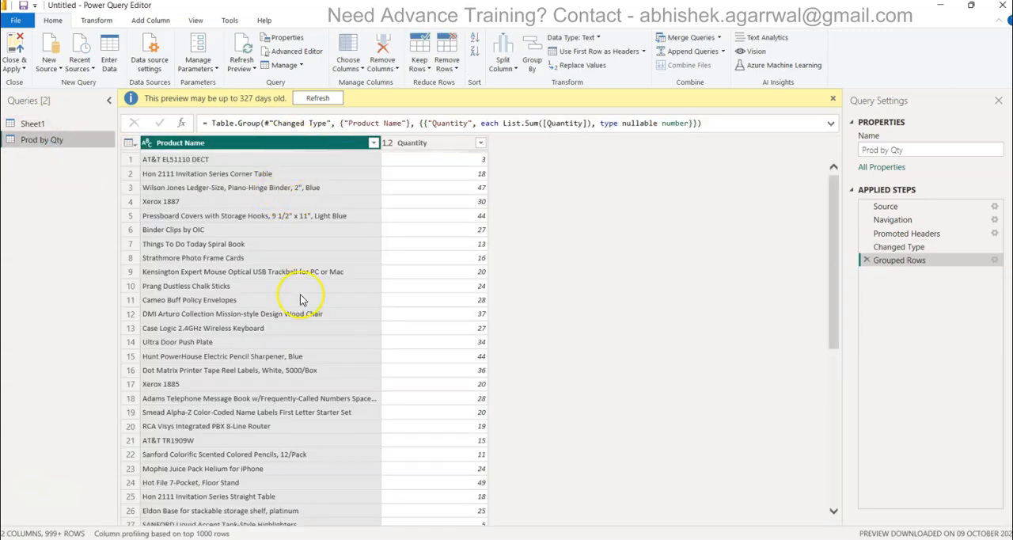
mouse_move(151, 229)
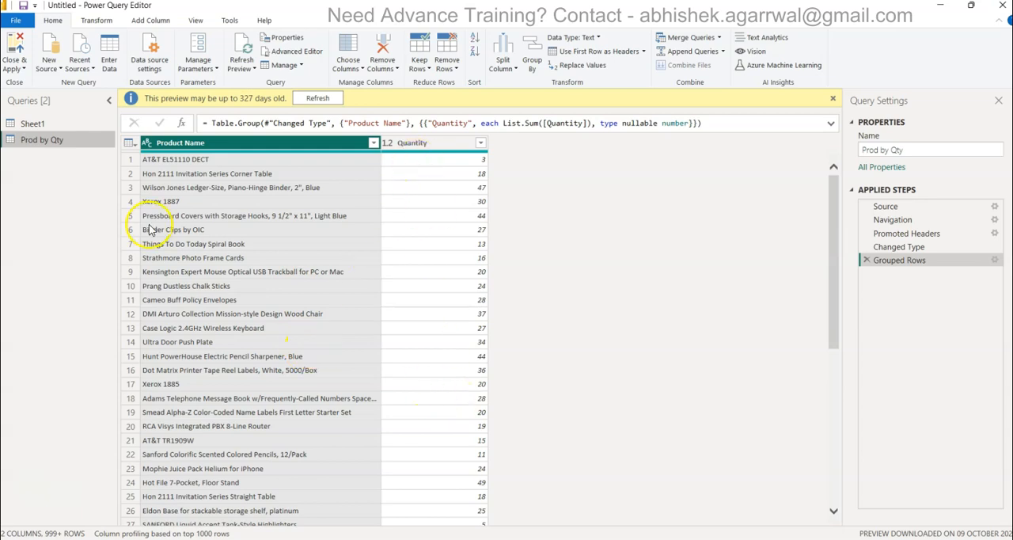
click(33, 122)
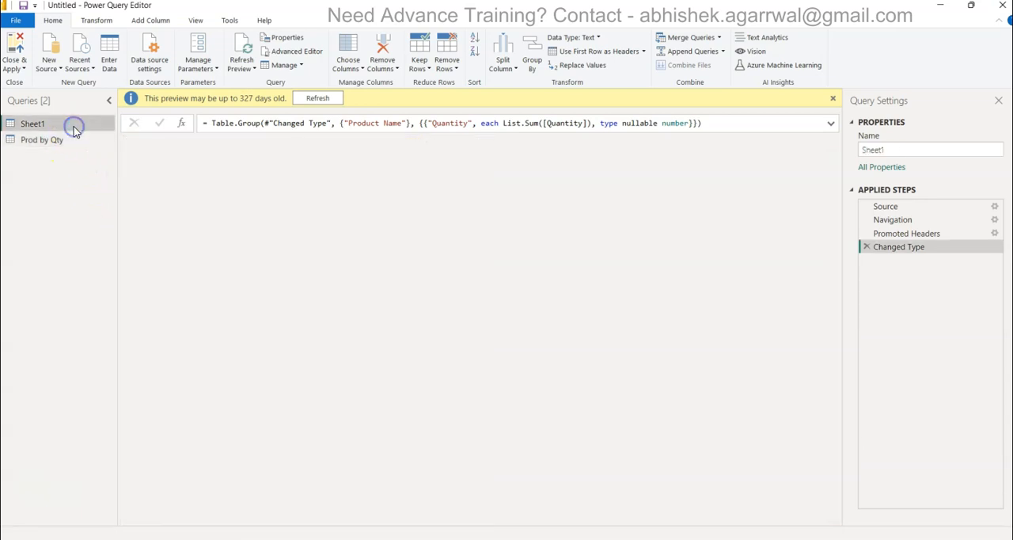
click(33, 123)
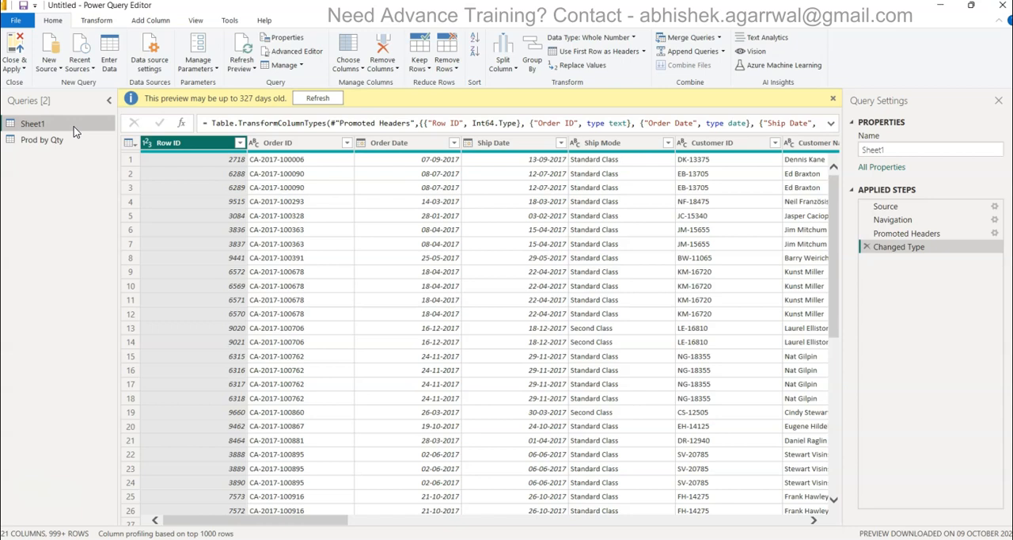
mouse_move(384, 339)
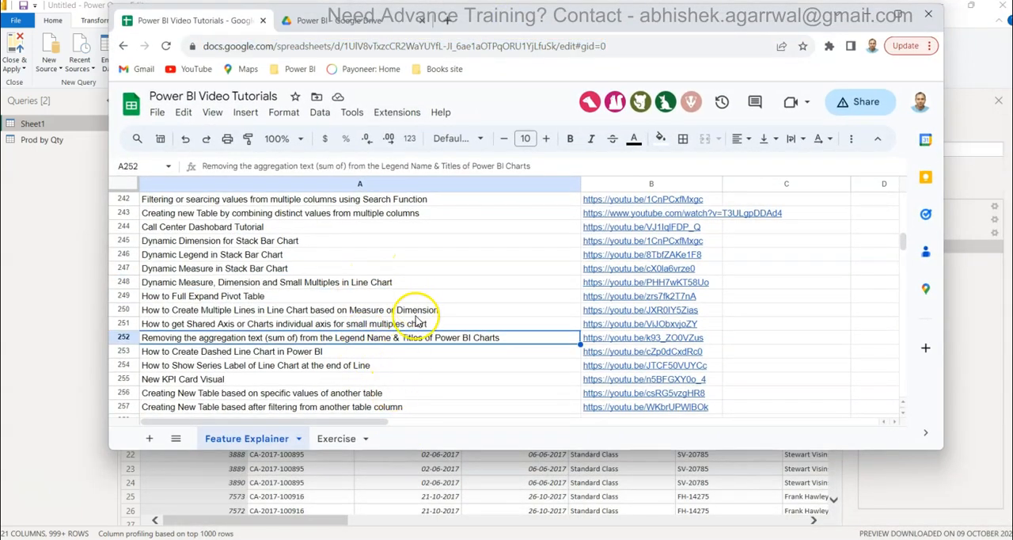
mouse_move(485, 204)
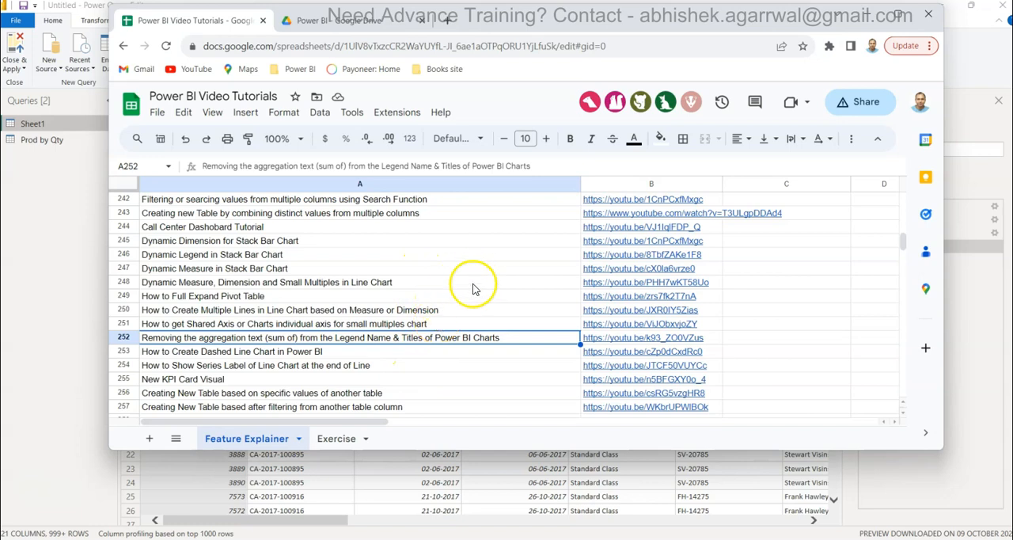
mouse_move(499, 242)
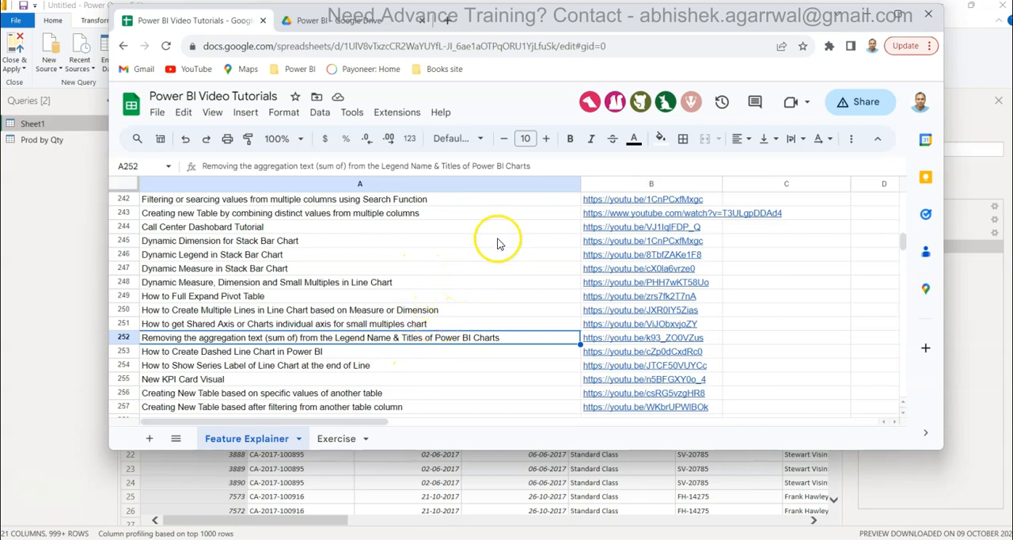
mouse_move(432, 282)
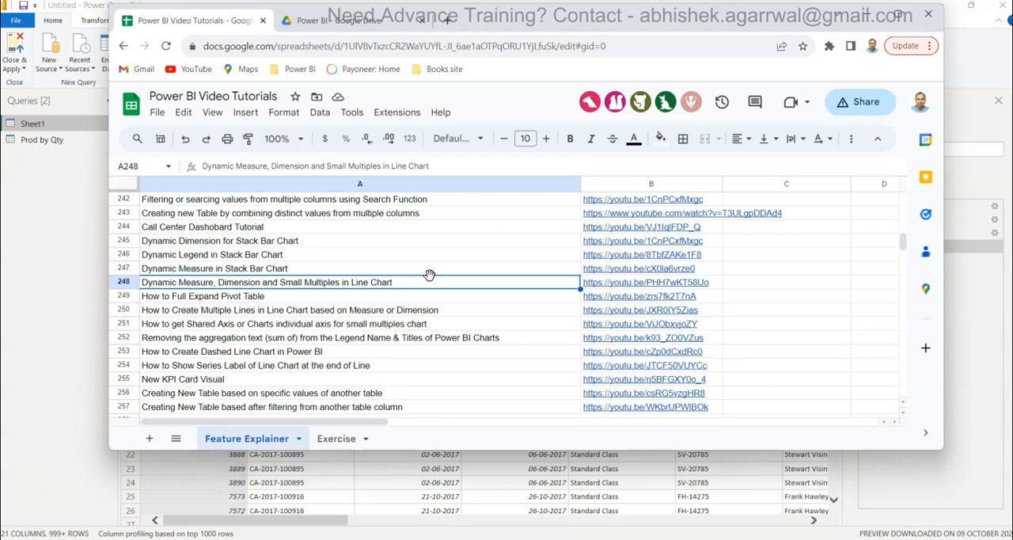
click(349, 20)
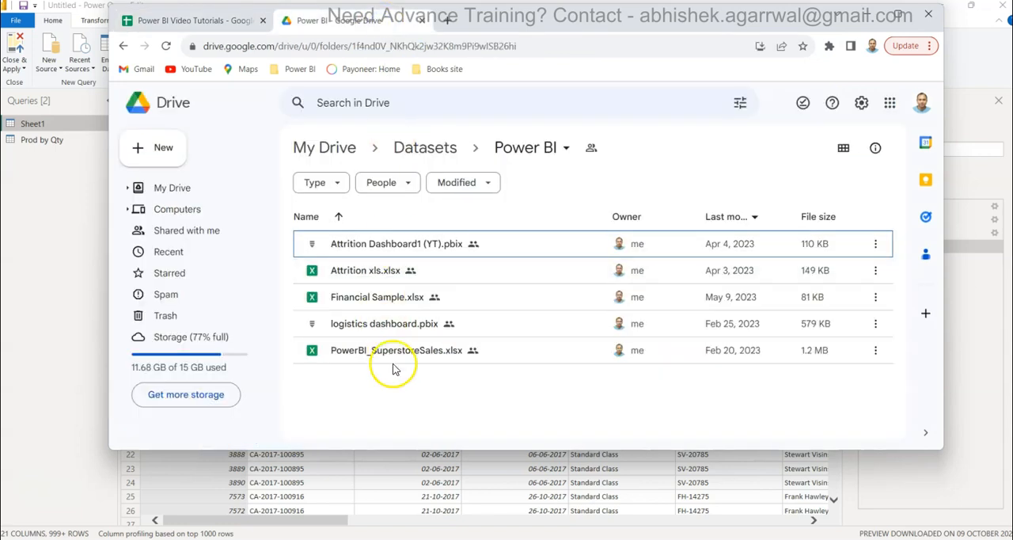
mouse_move(540, 75)
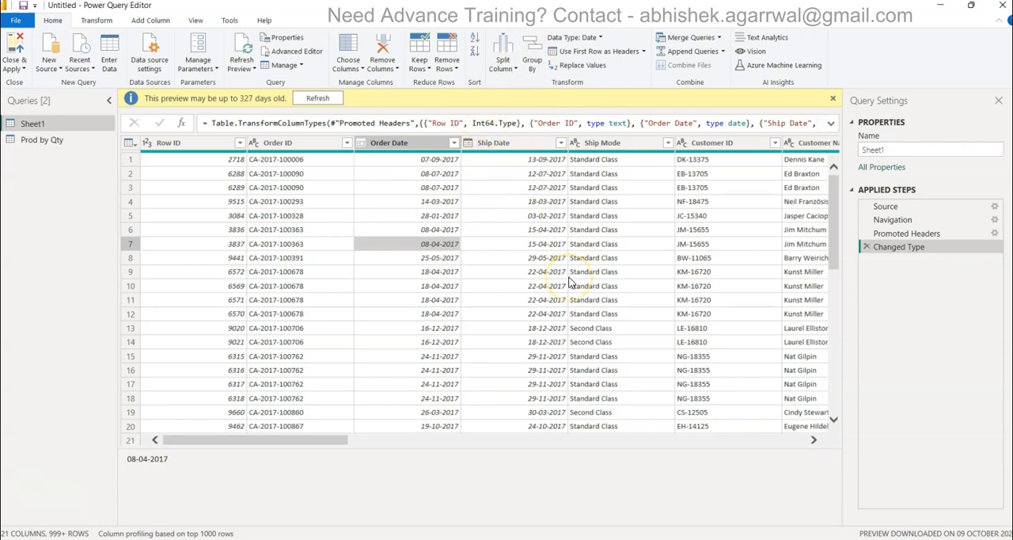
Step: Scroll right to the Category column and start Group By on it
scroll(right, 3)
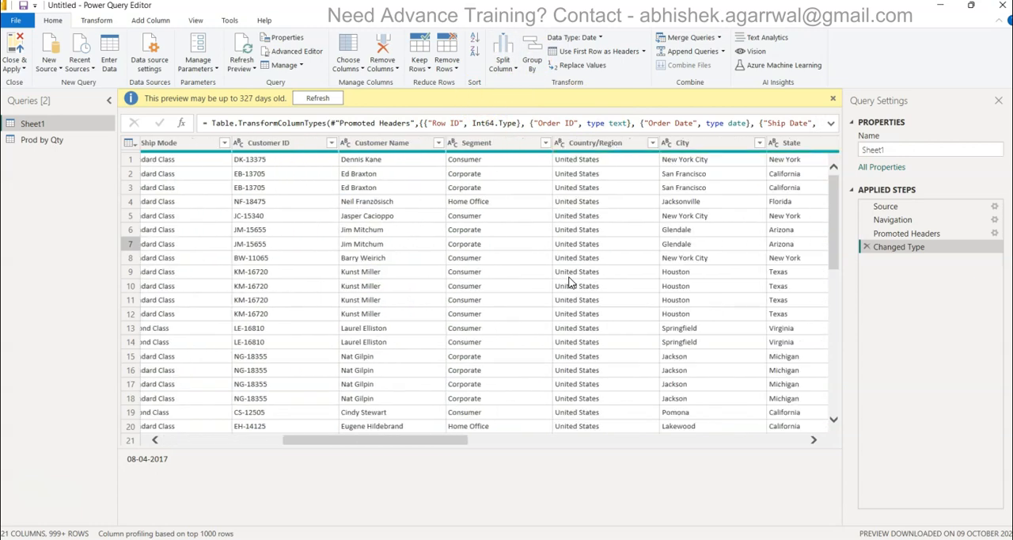
scroll(right, 3)
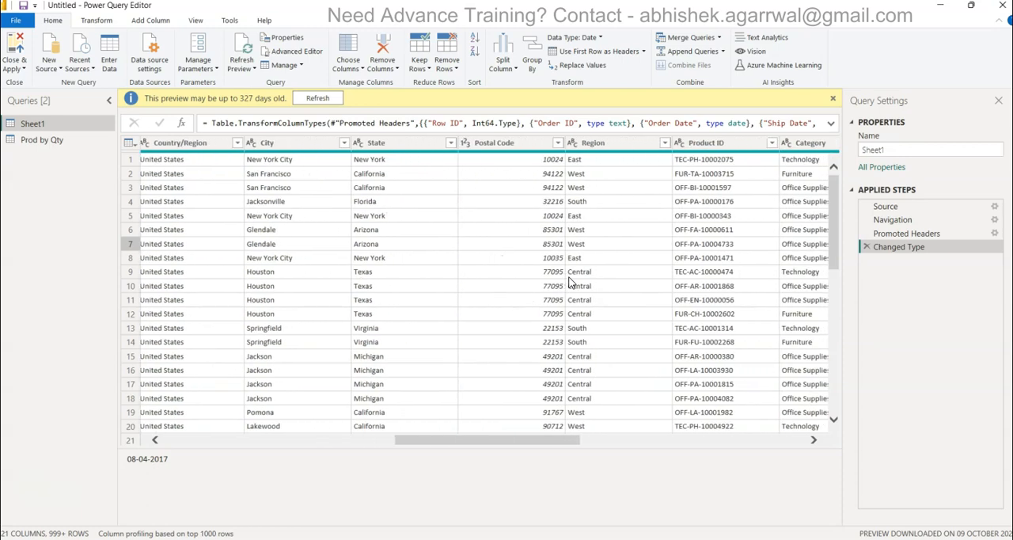
scroll(right, 3)
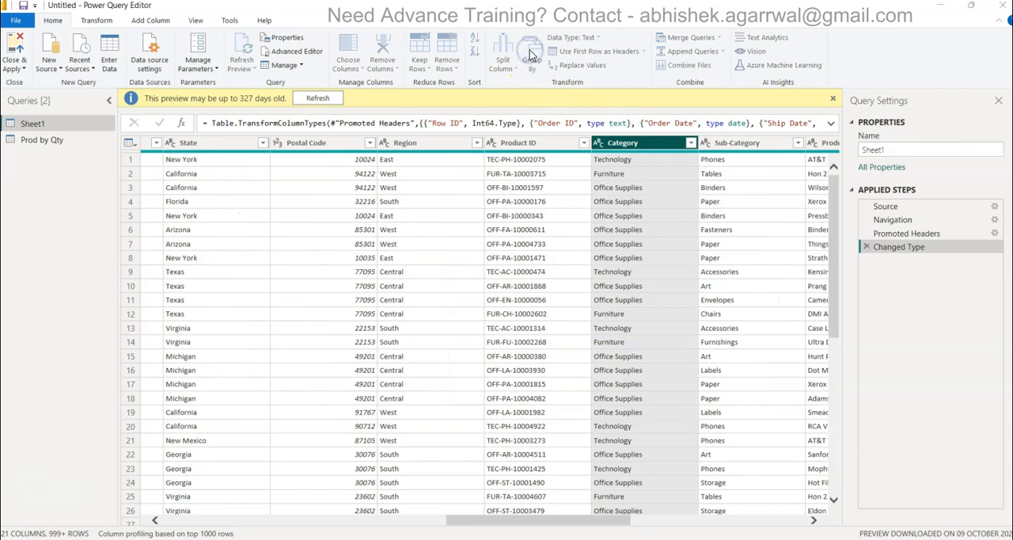
click(533, 51)
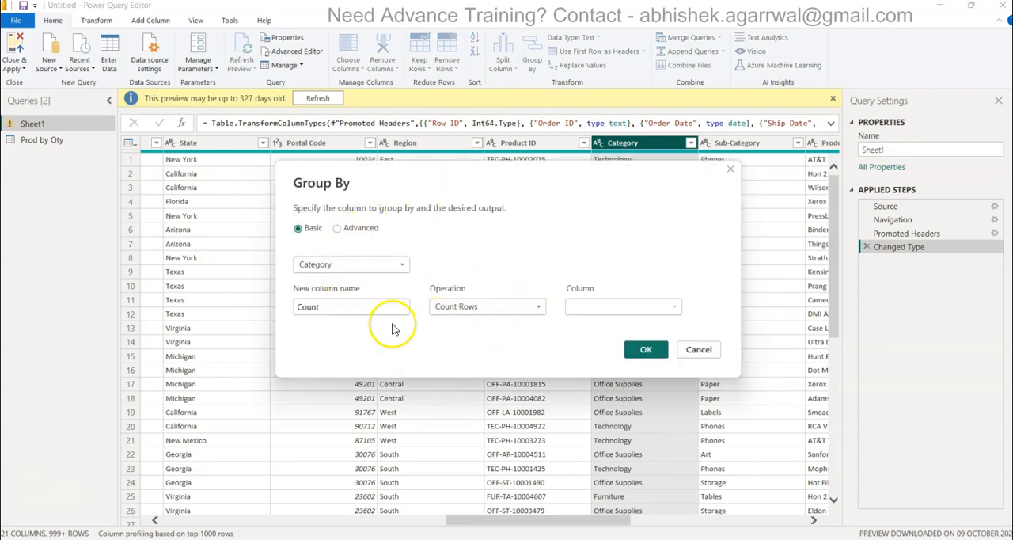
Step: In Advanced Group By, add Sub-Category and Product ID, Sum of Quantity, Average of Discount, and apply
click(337, 228)
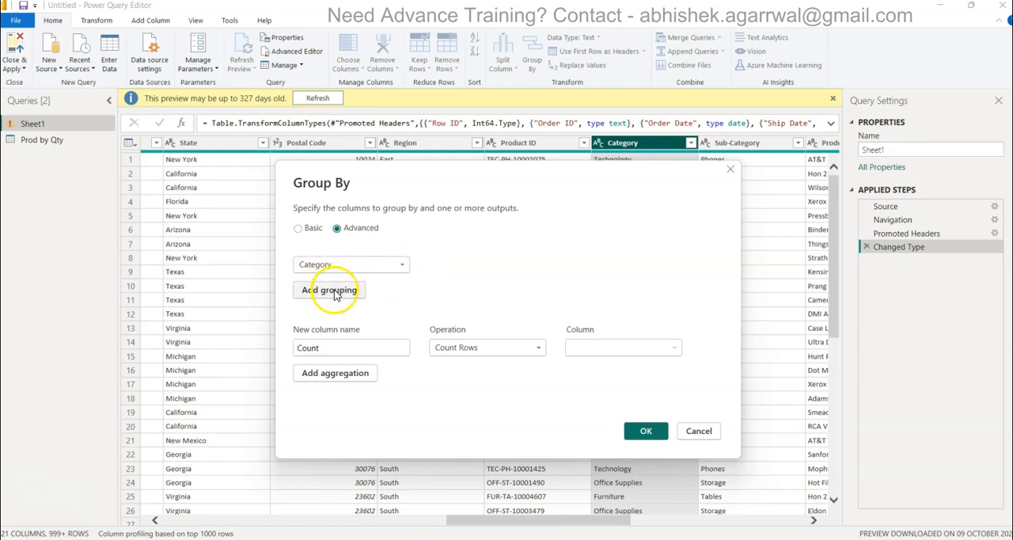
click(329, 291)
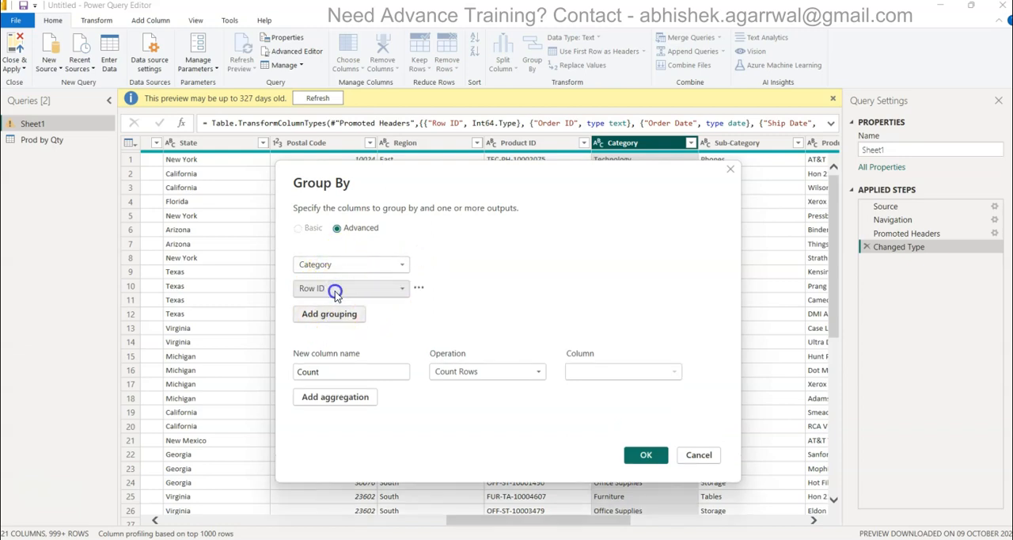
click(351, 288)
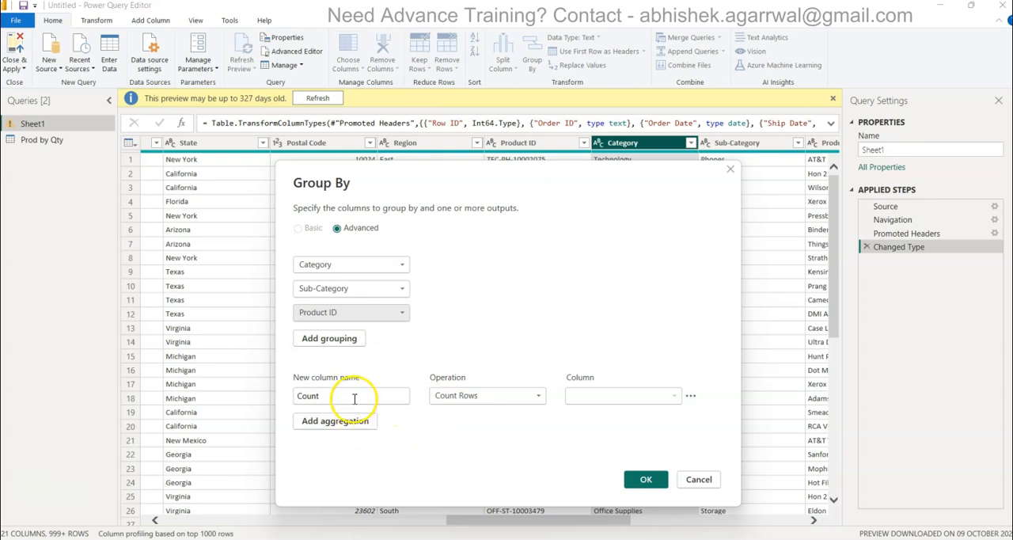
text(Quantity)
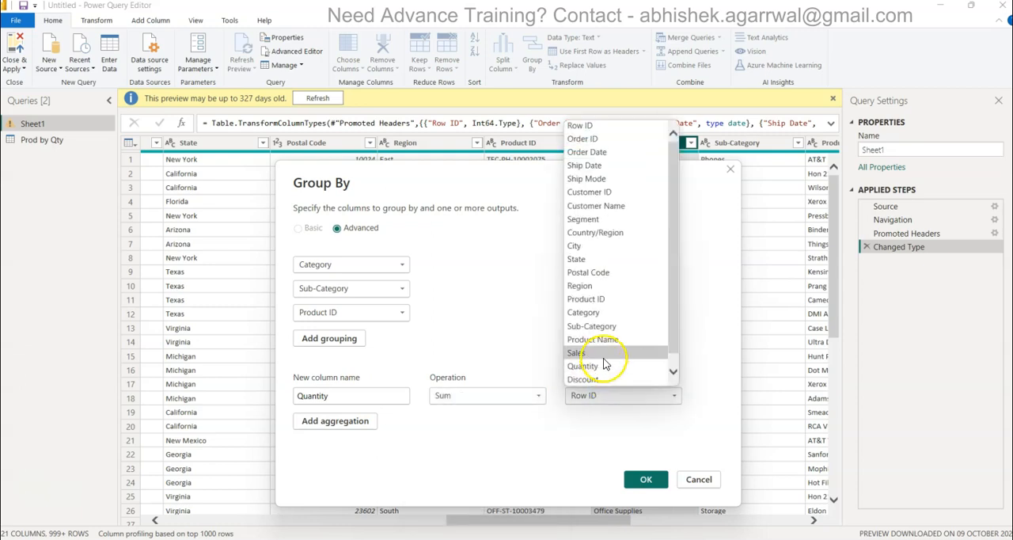
click(585, 365)
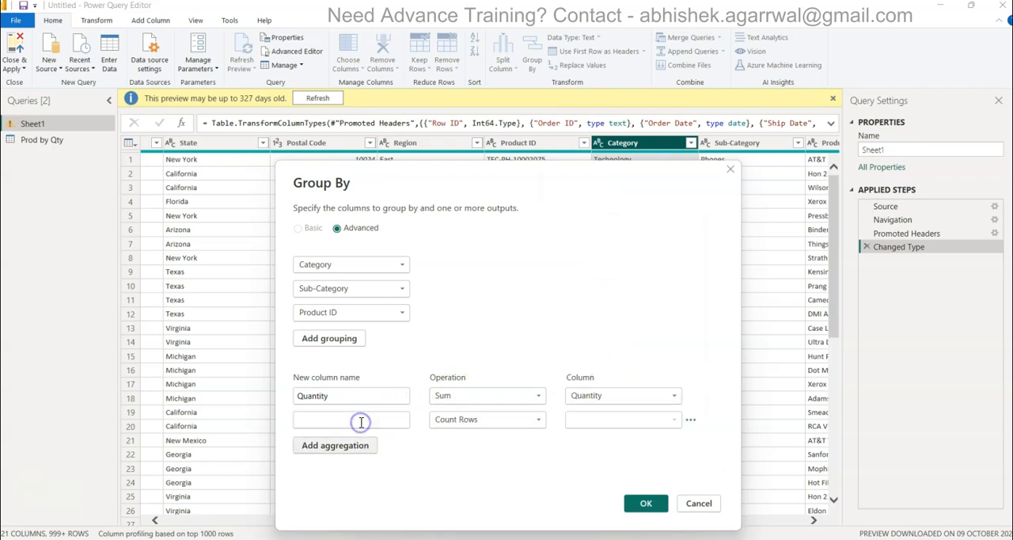
text(Discount)
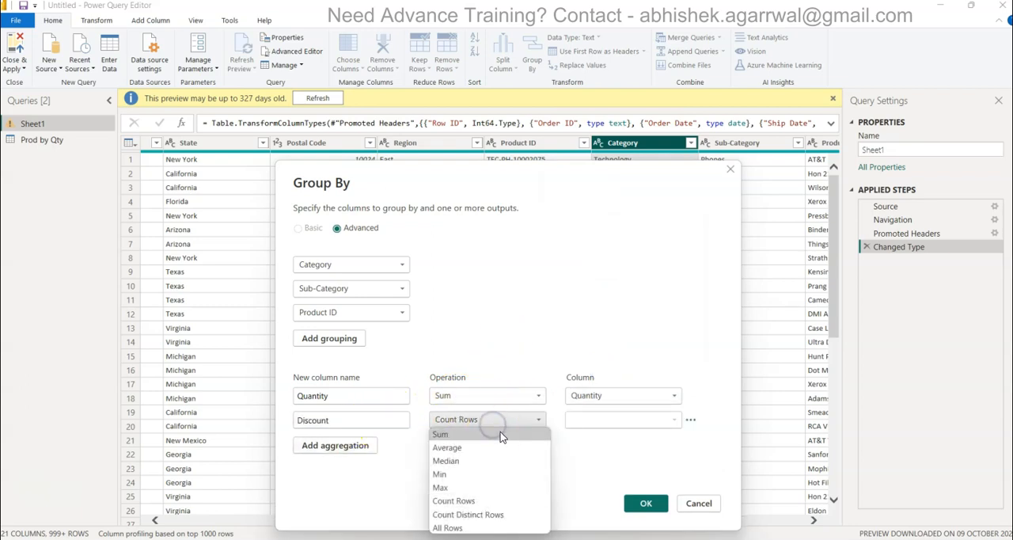
click(622, 420)
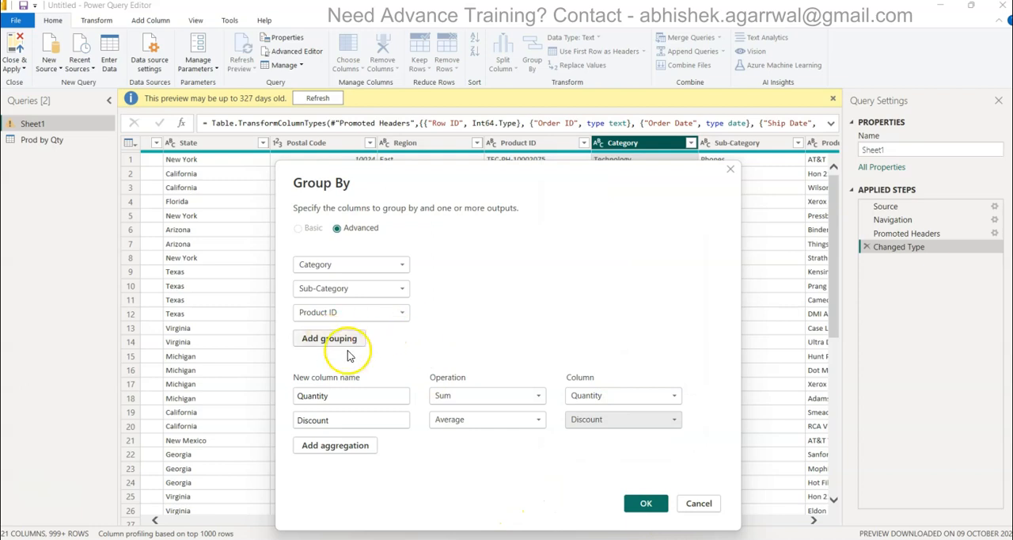
mouse_move(367, 356)
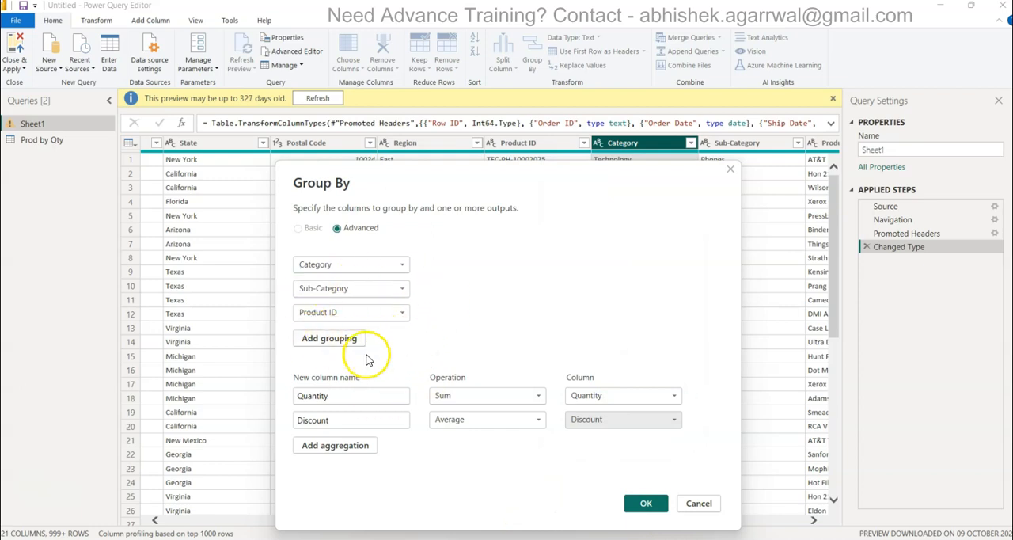
mouse_move(350, 354)
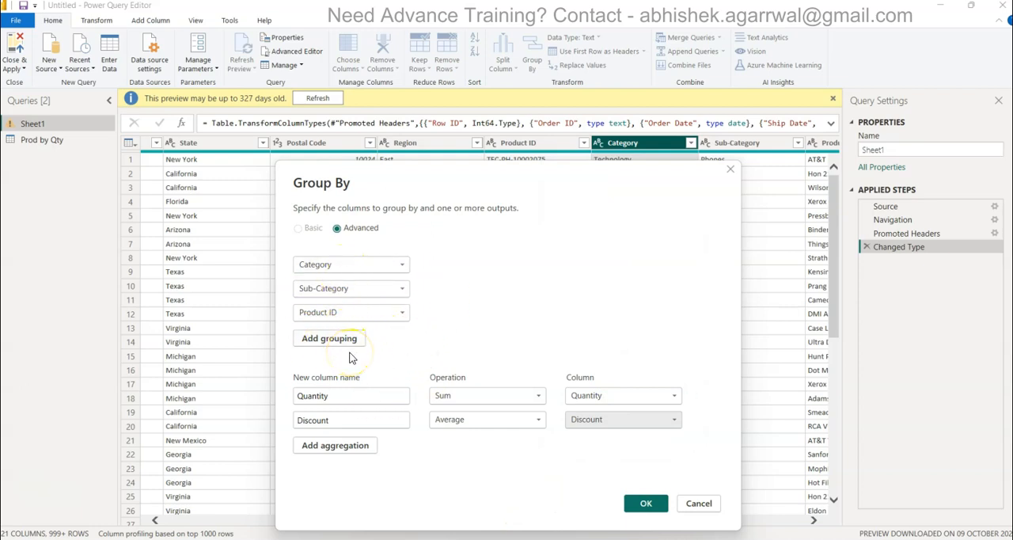
mouse_move(373, 350)
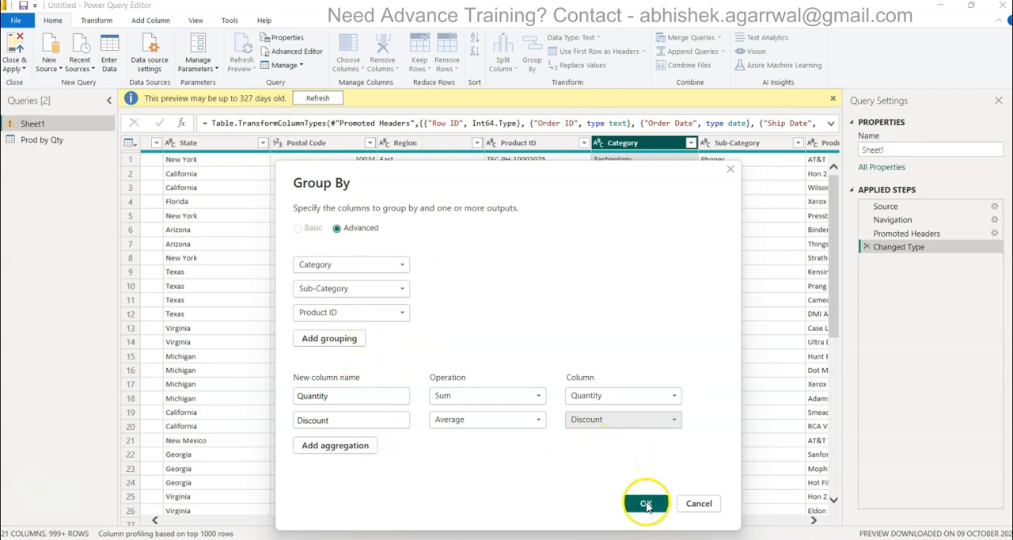
click(645, 503)
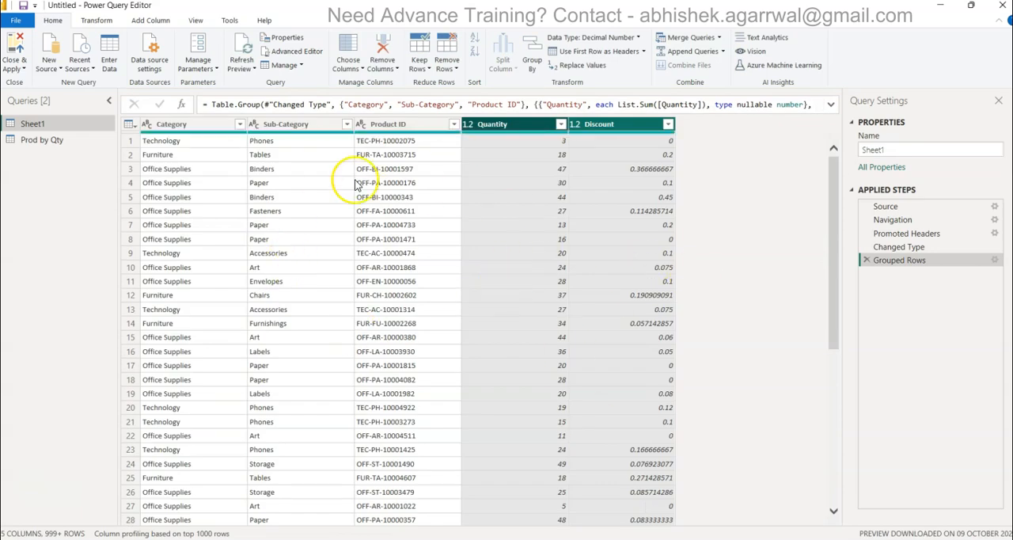
mouse_move(364, 276)
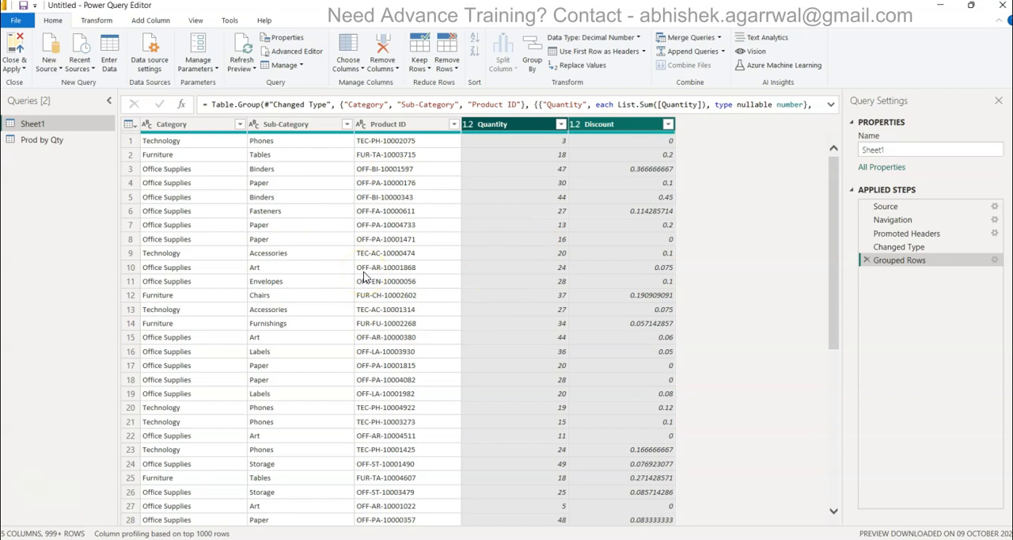
mouse_move(465, 276)
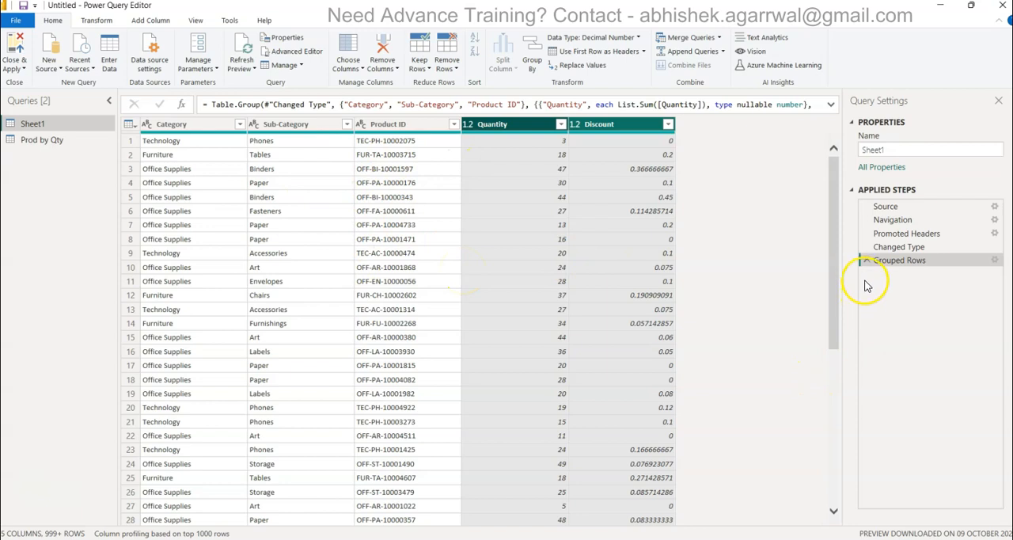
Step: Delete the Grouped Rows step from Sheet1's Applied Steps
click(901, 246)
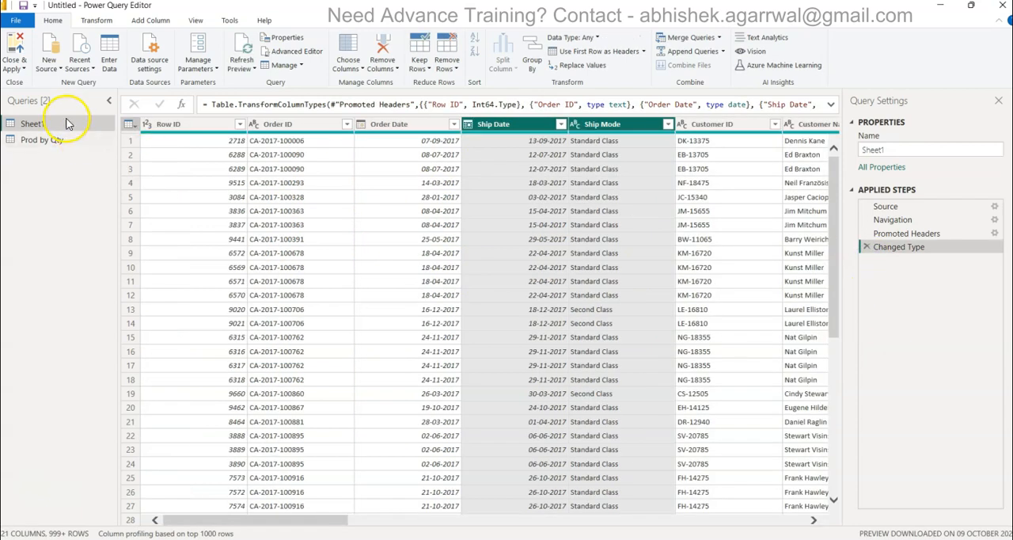
Step: Duplicate the Sheet1 query from its context menu in the Queries pane
right_click(32, 122)
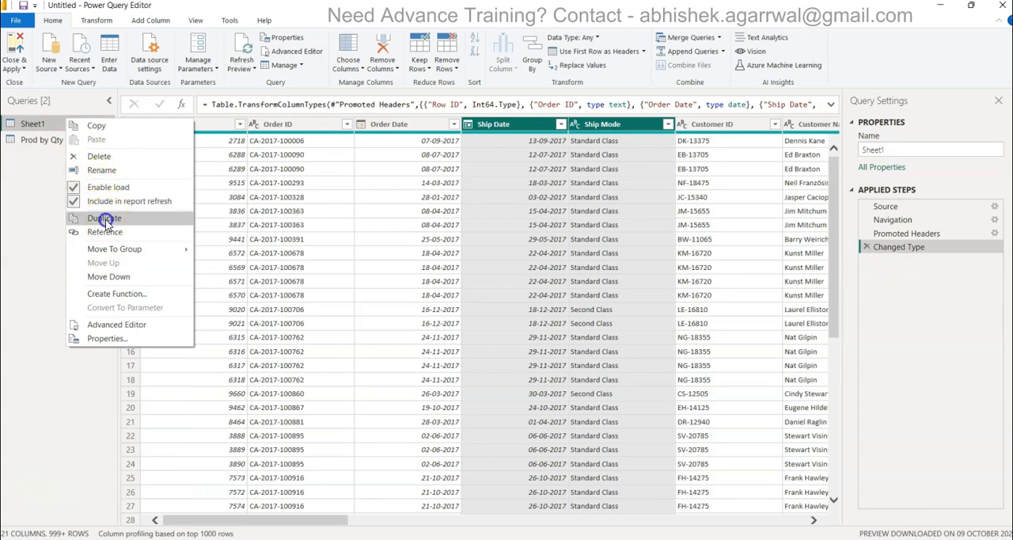
click(104, 217)
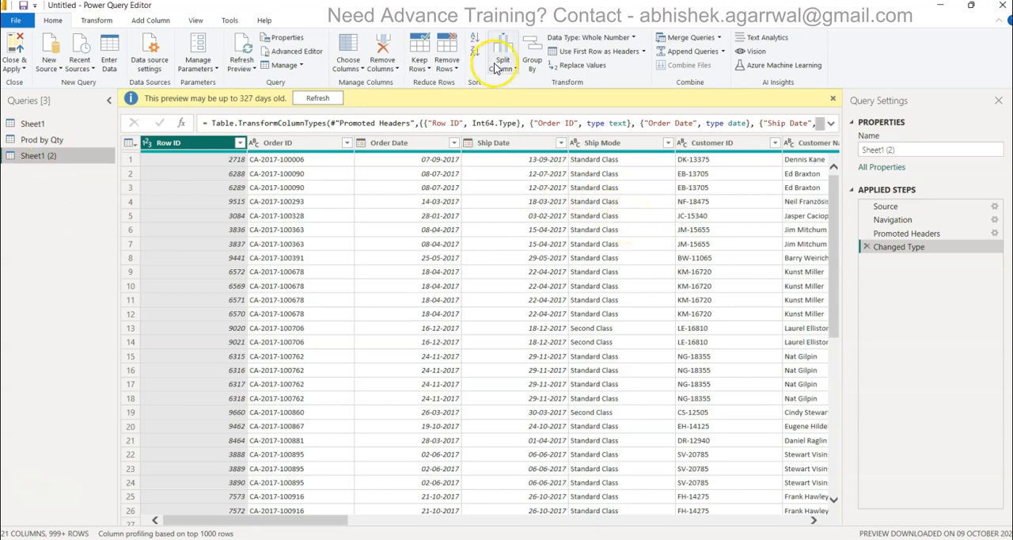
mouse_move(537, 61)
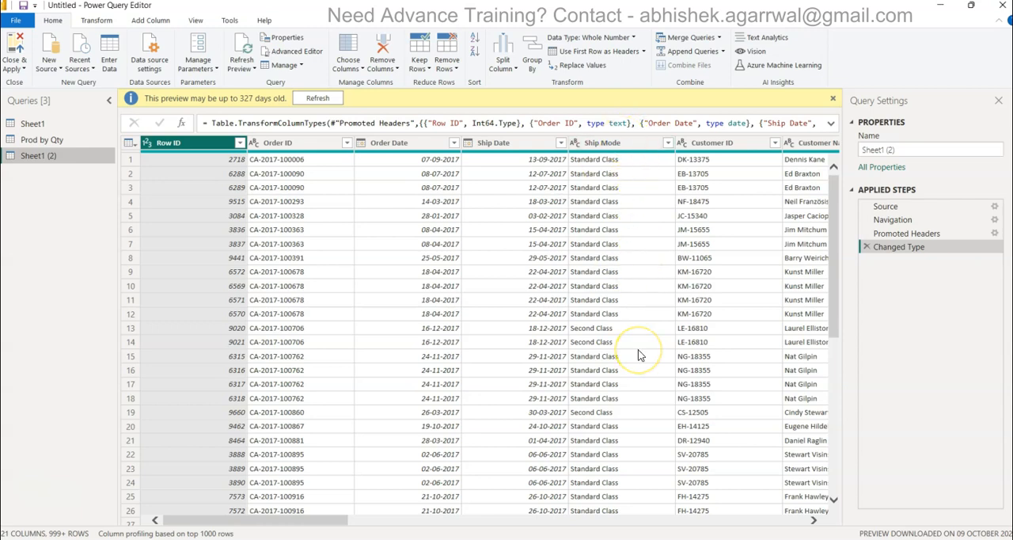
mouse_move(631, 373)
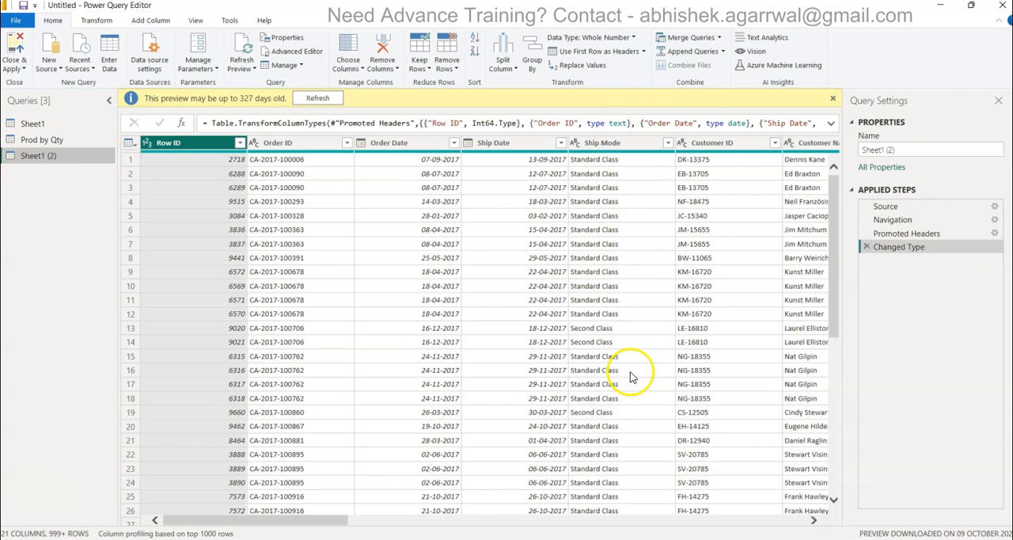